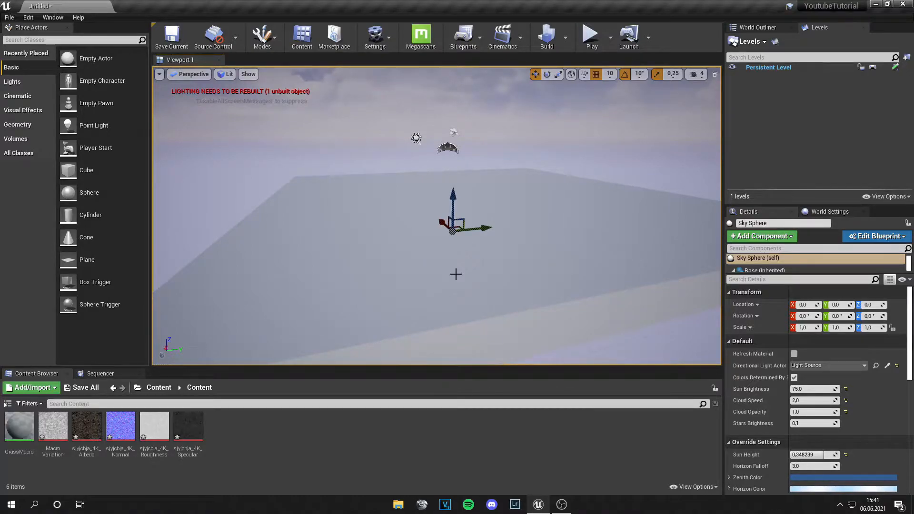
# Step: Open the GrassMacro material from the Content Browser in the Material Editor
pyautogui.doubleClick(86, 424)
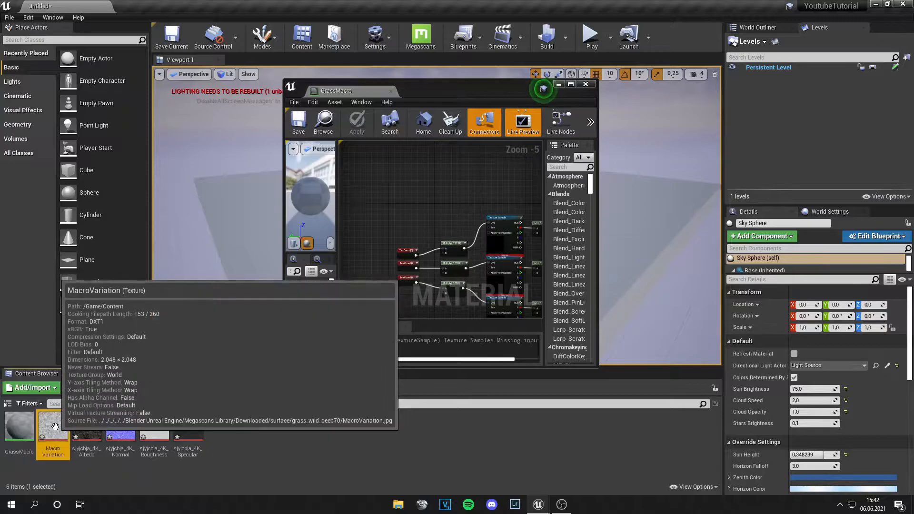
# Step: Open the grayscale MacroVariation texture in the Texture Editor to inspect it
pyautogui.doubleClick(53, 431)
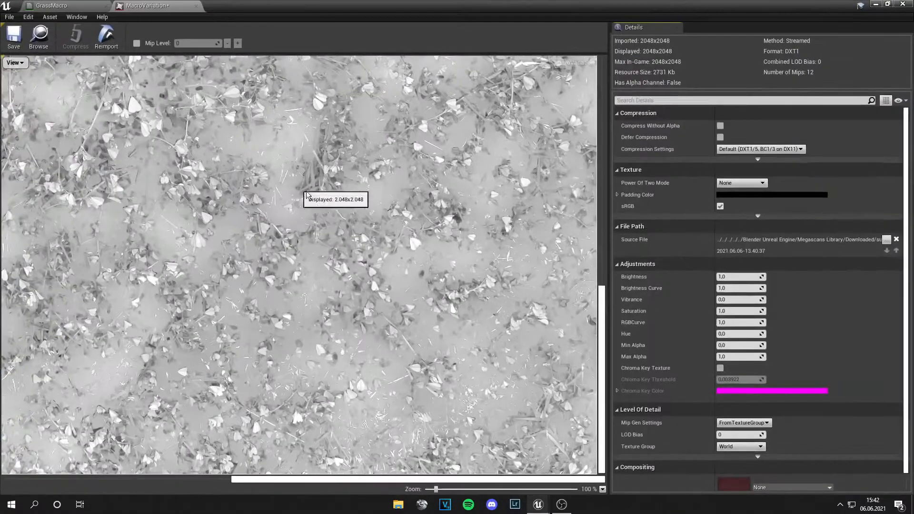
pyautogui.scroll(-3)
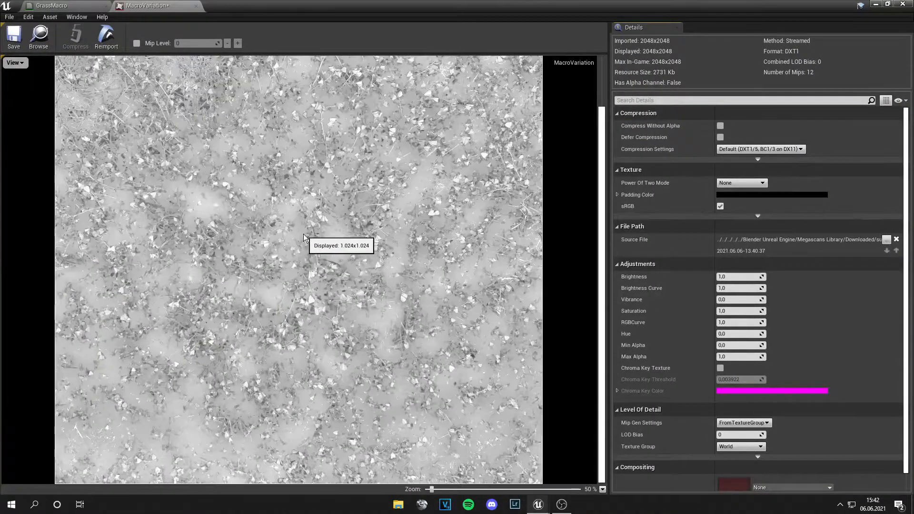
pyautogui.moveTo(367, 258)
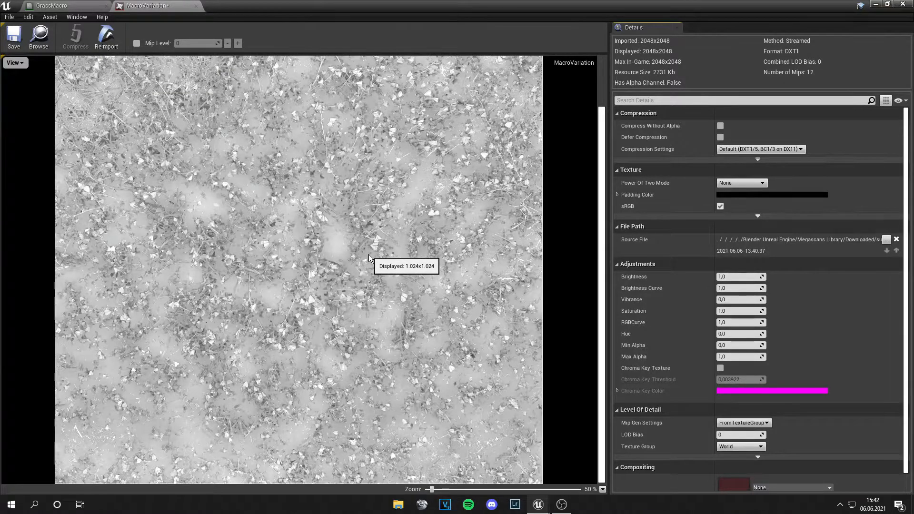
pyautogui.moveTo(359, 253)
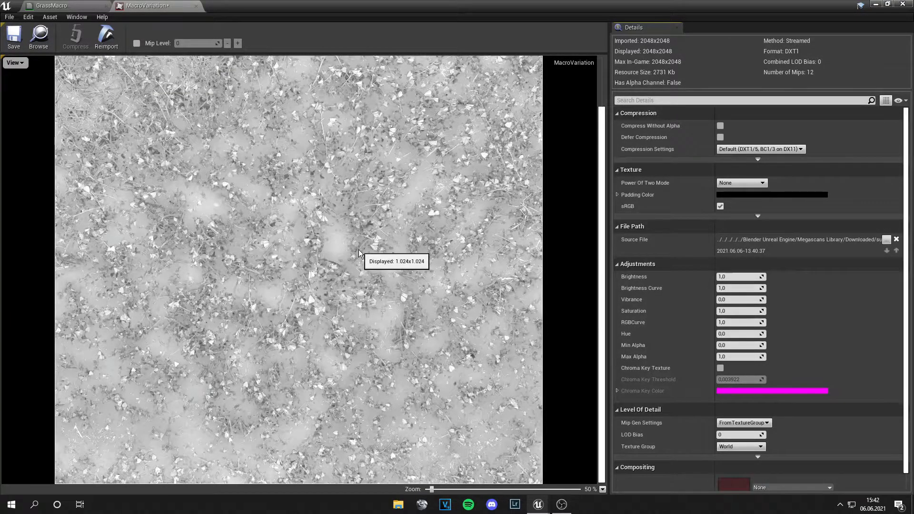
pyautogui.scroll(-3)
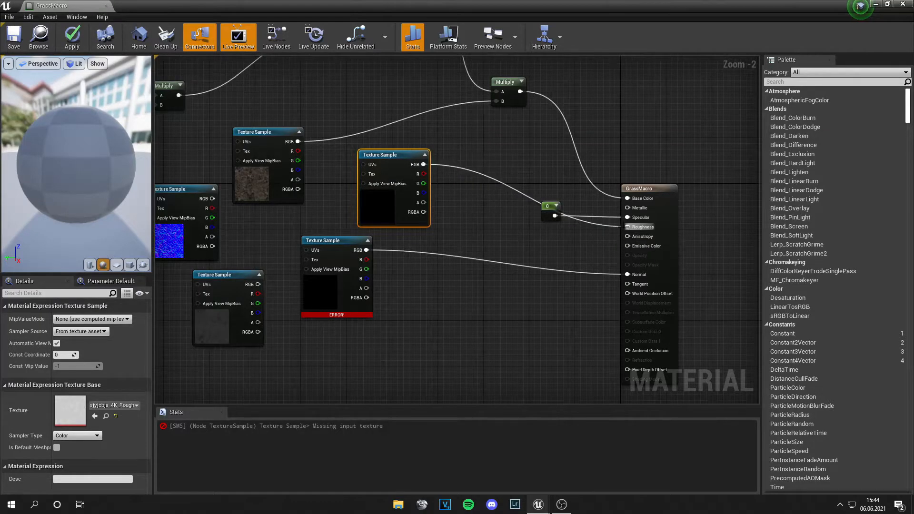
# Step: Fix the Texture Sample node that is missing its texture so GrassMacro compiles without errors
pyautogui.click(228, 274)
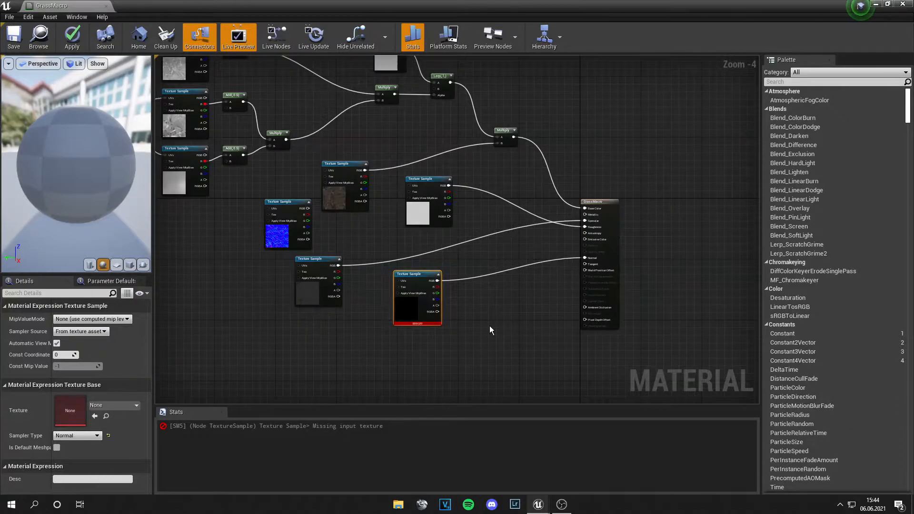
pyautogui.click(417, 296)
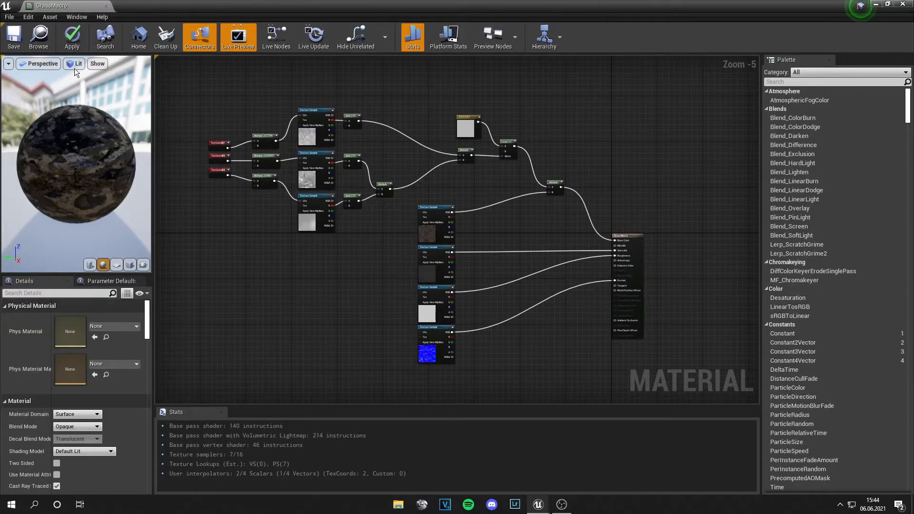
pyautogui.click(13, 37)
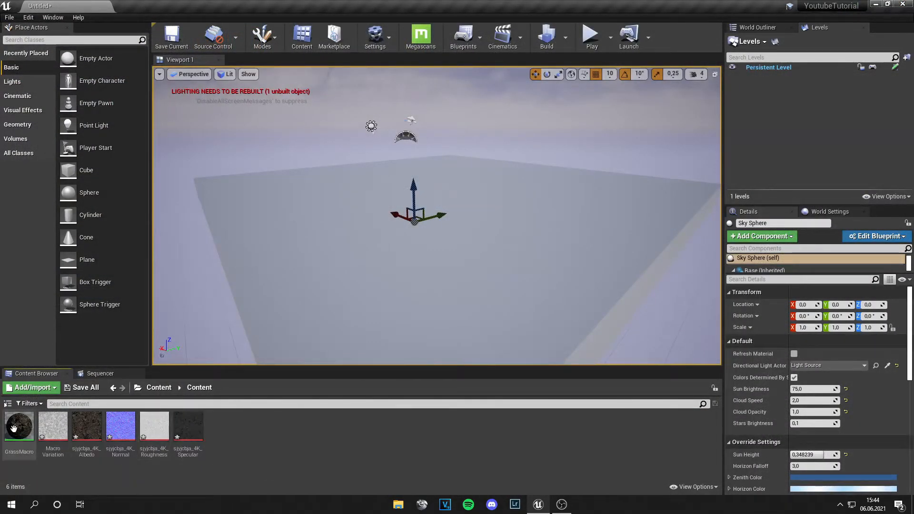
# Step: Create the GrassMacro_Inst material instance from the GrassMacro material
pyautogui.rightClick(19, 425)
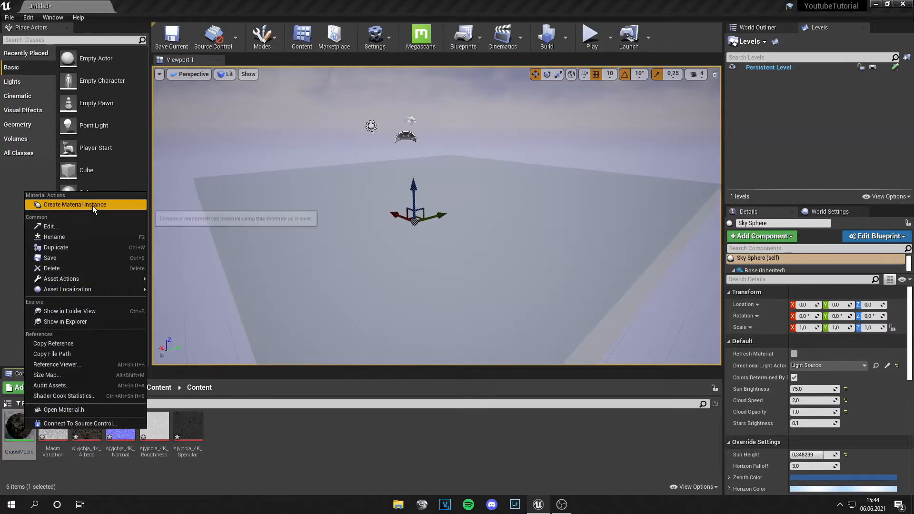
pyautogui.click(74, 204)
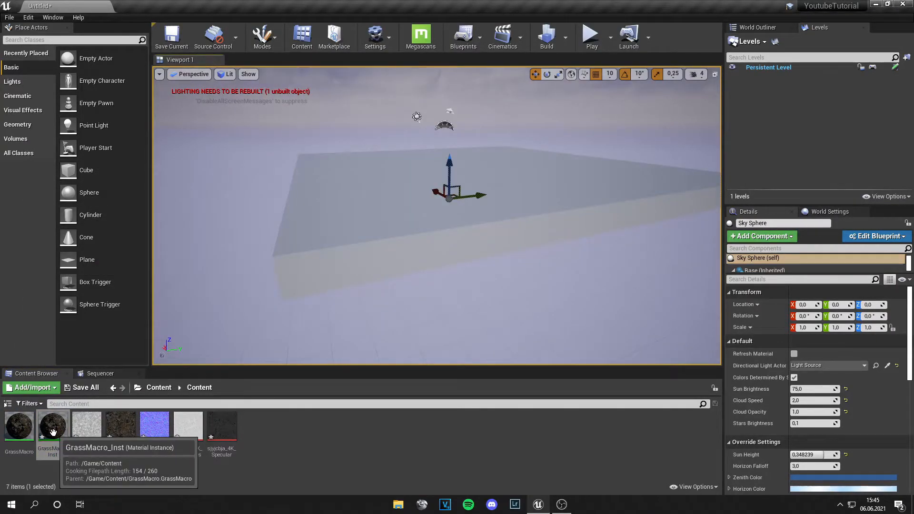